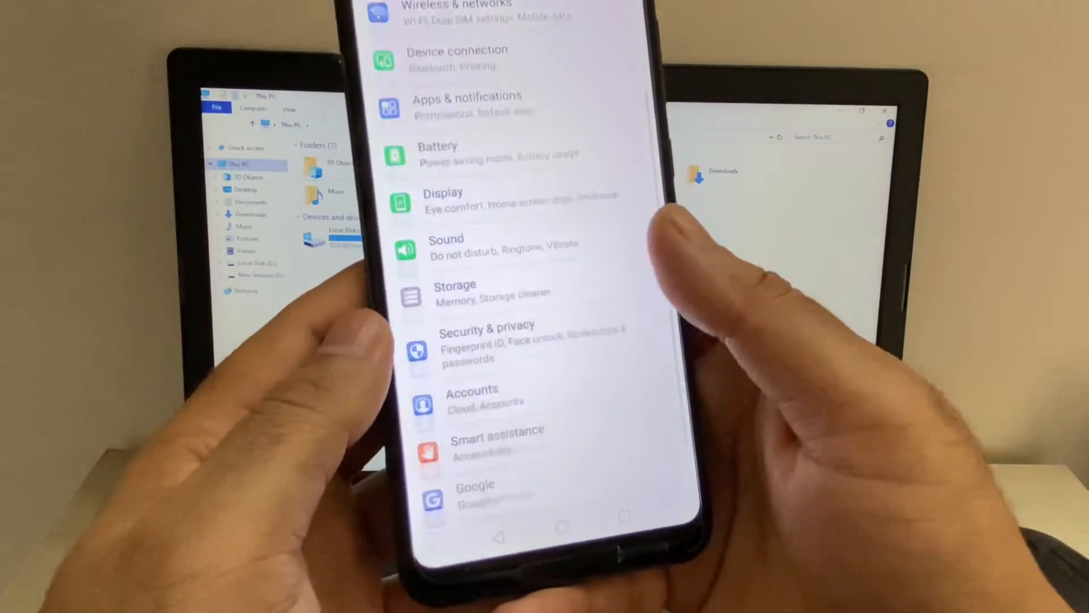
{"action": "scroll", "scroll_direction": "up", "scroll_amount": 3}
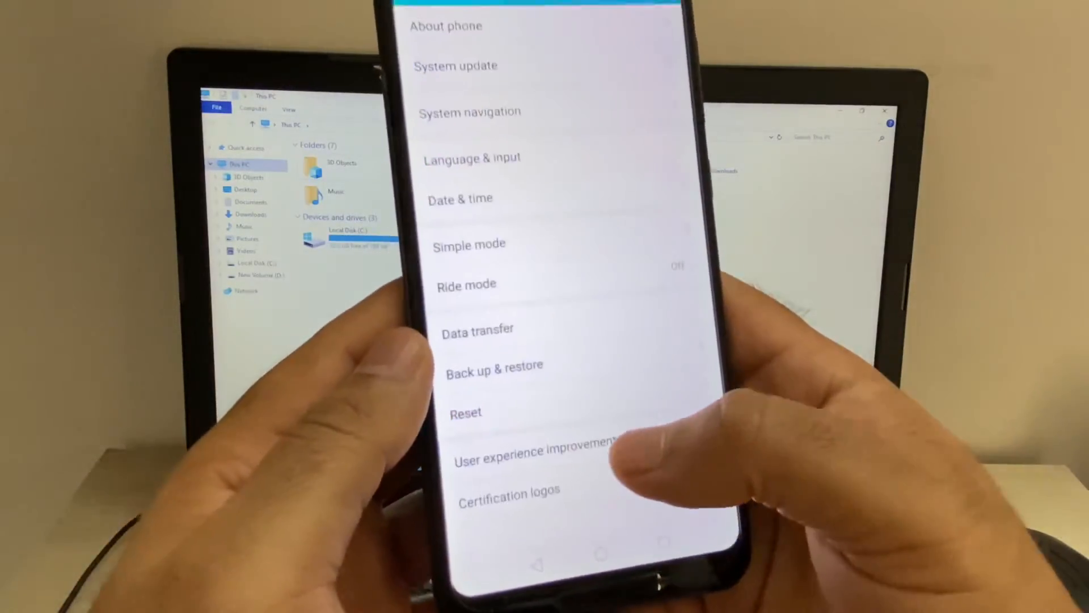